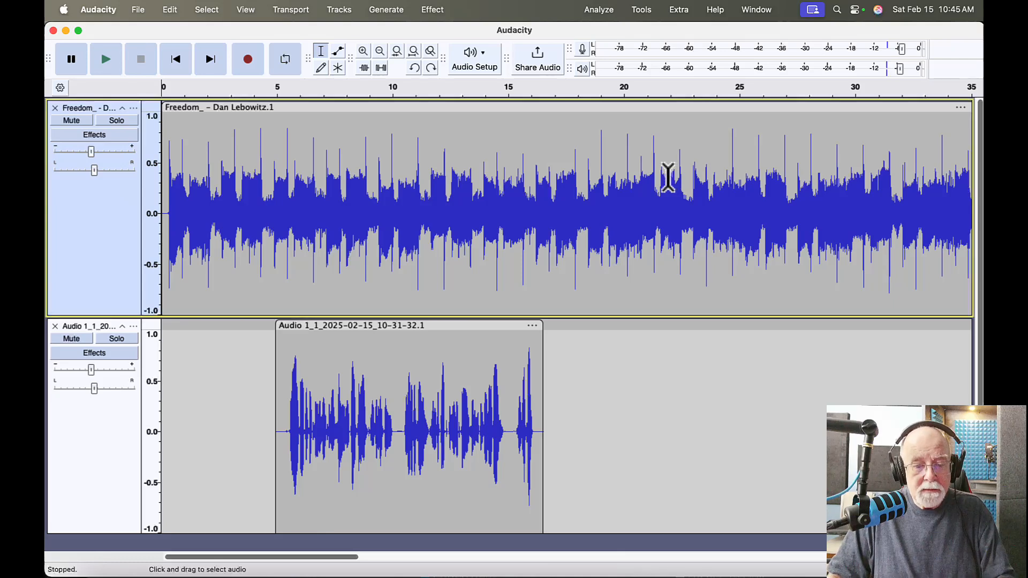
- Play the project briefly, then select the music from about 4 to 17.5 seconds
left_click(105, 59)
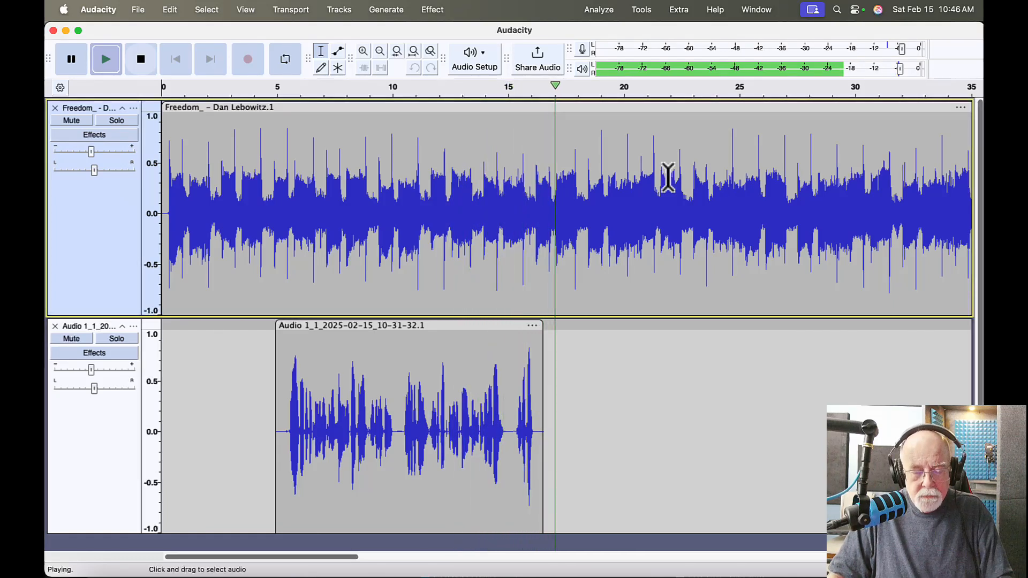
left_click(140, 58)
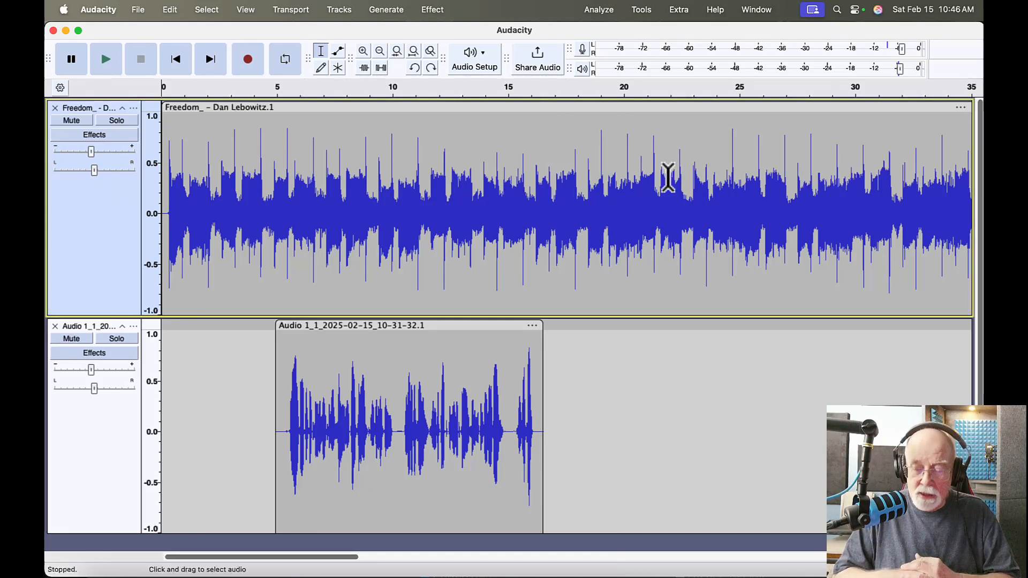
mouse_move(652, 164)
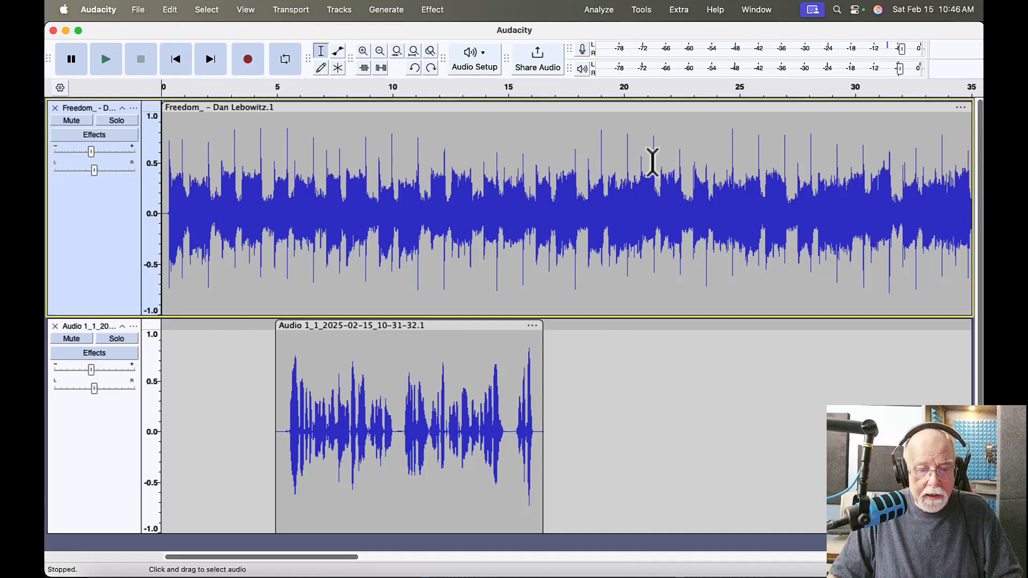
mouse_move(269, 128)
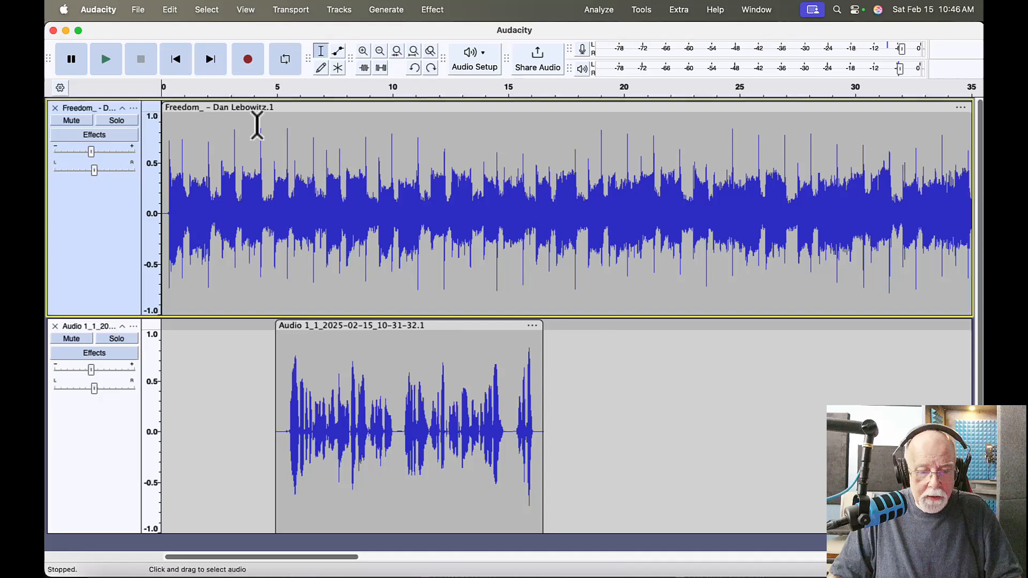
left_click_drag(256, 128, 562, 134)
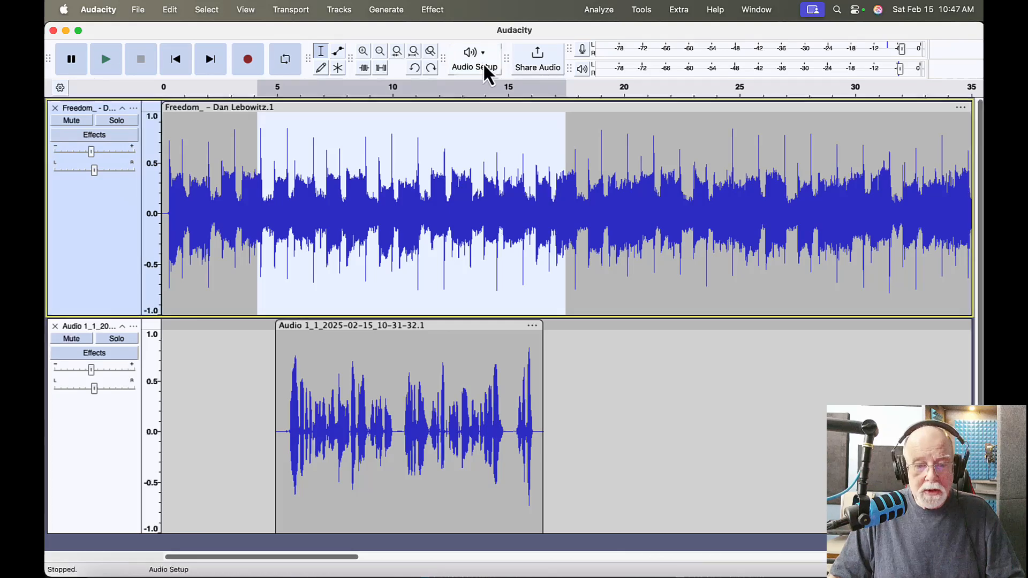
left_click(432, 9)
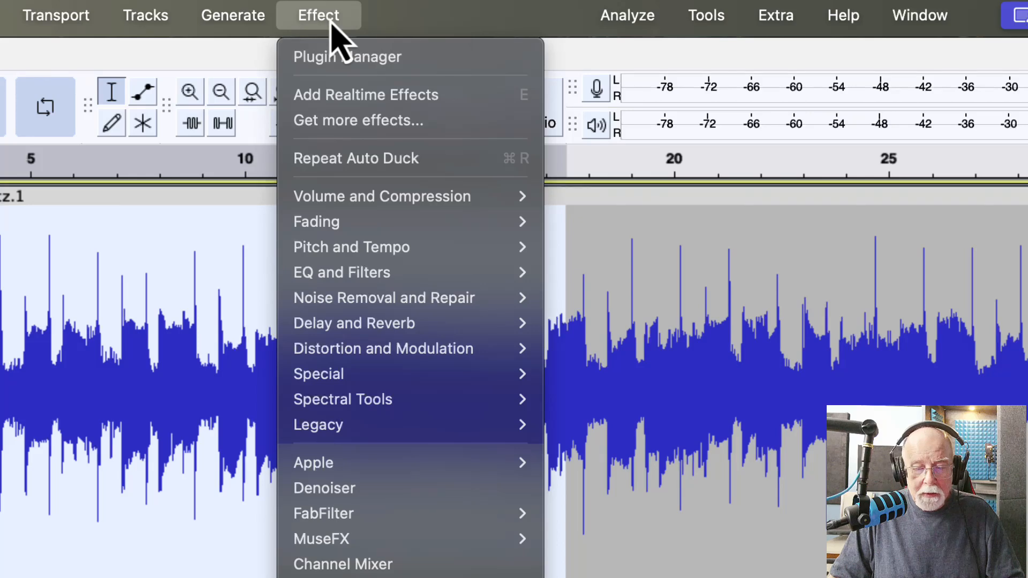
mouse_move(334, 59)
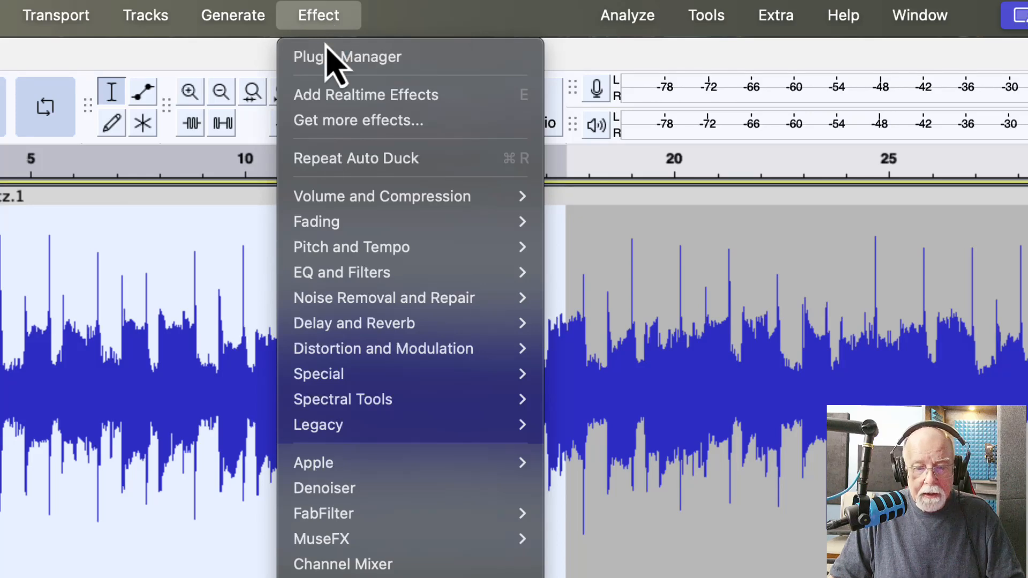
mouse_move(382, 196)
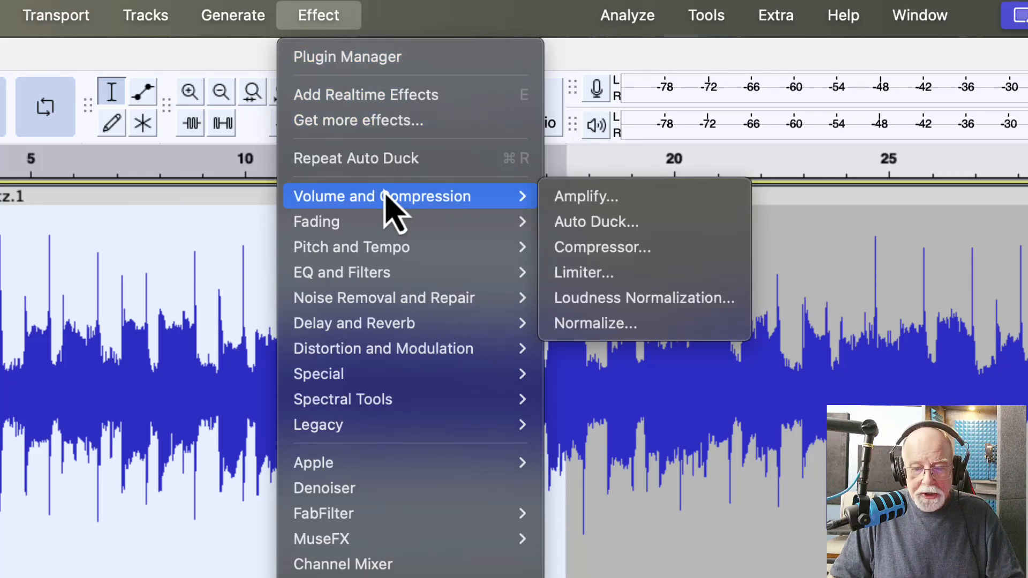
mouse_move(595, 222)
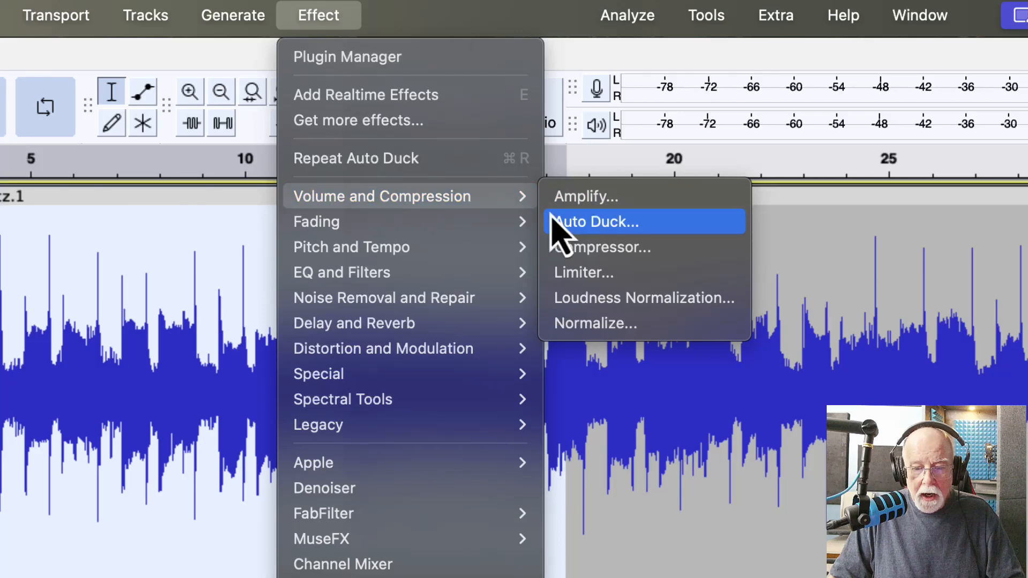
- Open Auto Duck, showing a −20 dB duck amount and −30 dB threshold
left_click(593, 222)
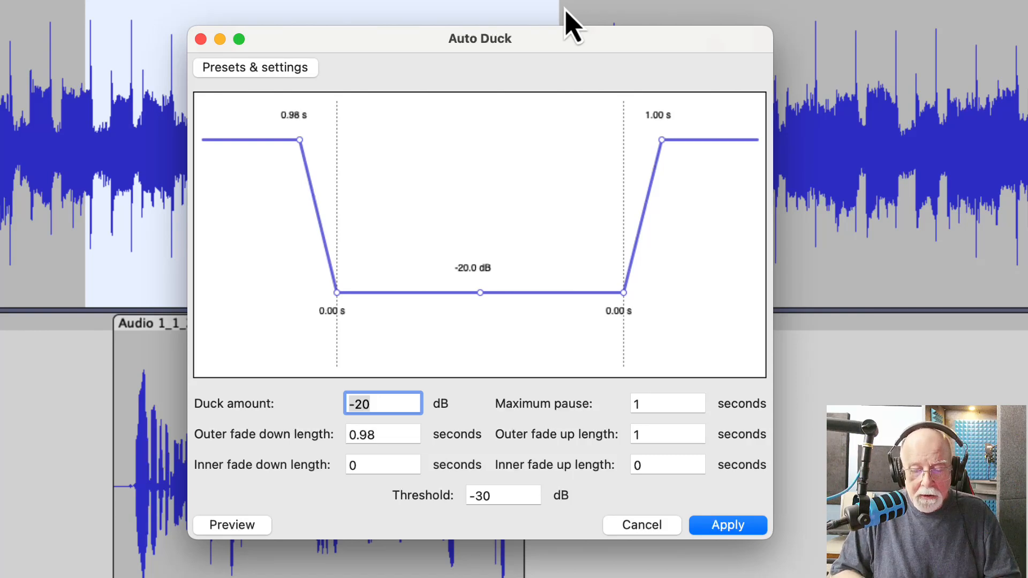
mouse_move(546, 57)
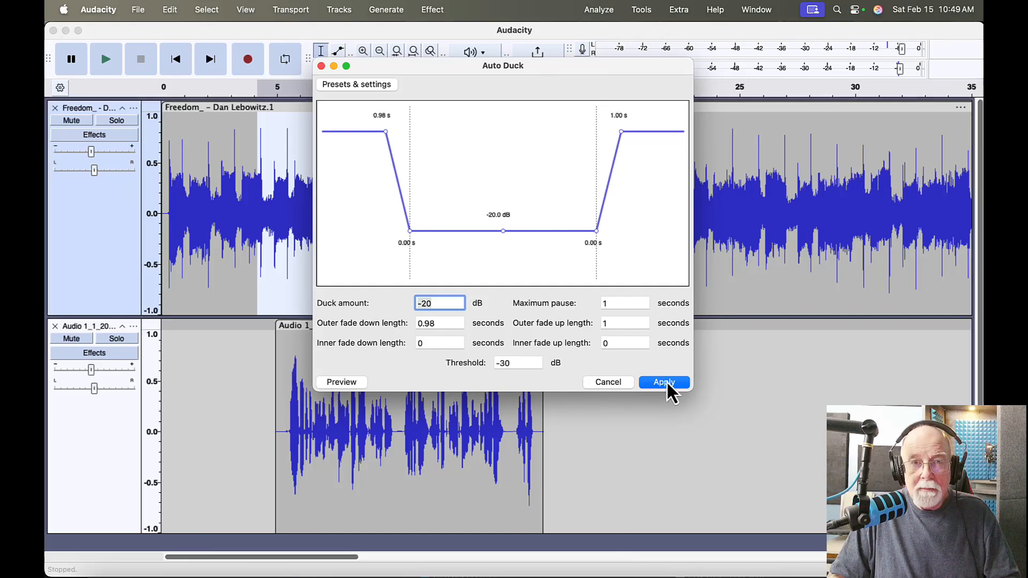
- Apply Auto Duck and play back to hear the music dip under the voice
left_click(663, 382)
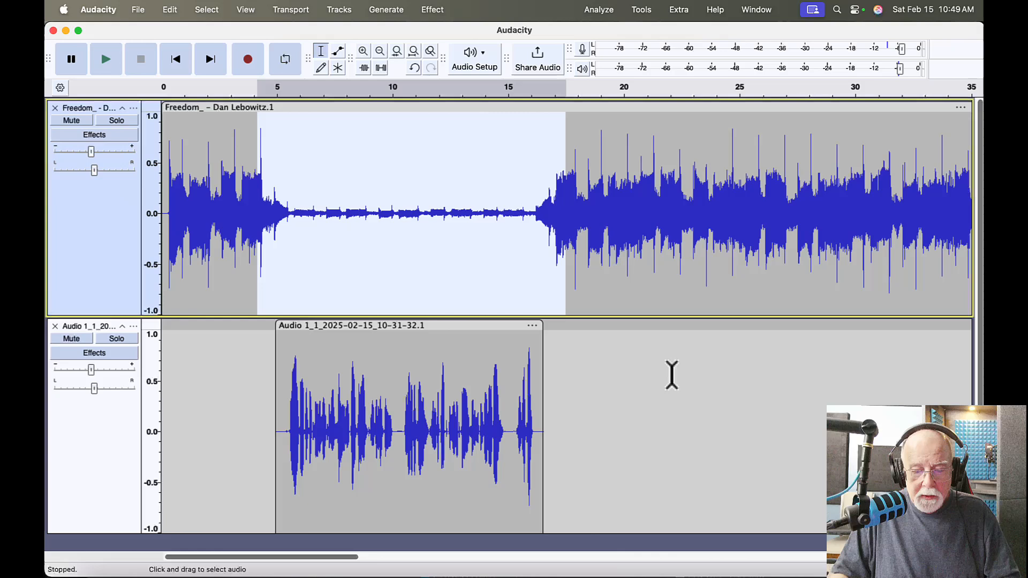
mouse_move(339, 252)
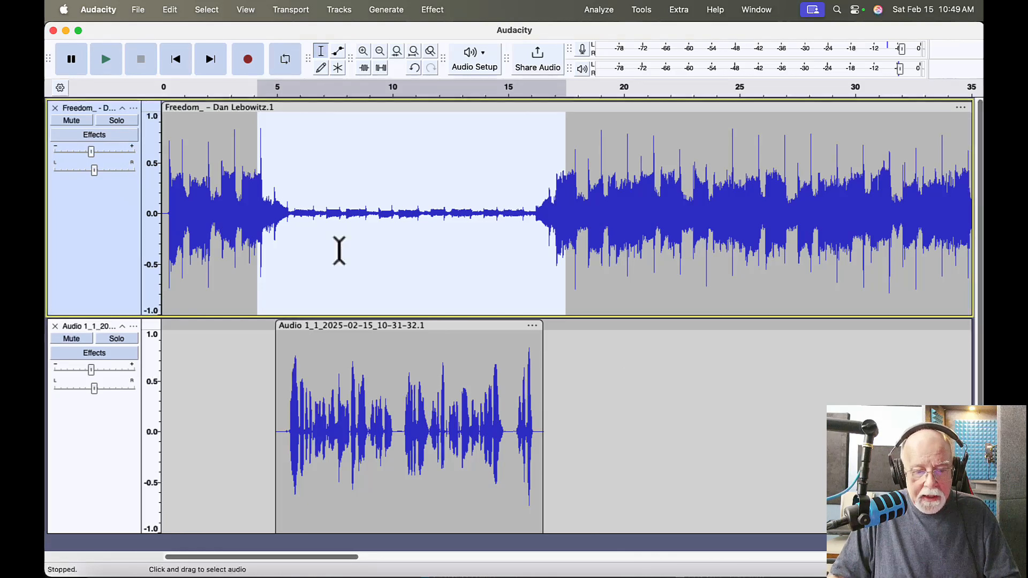
mouse_move(205, 134)
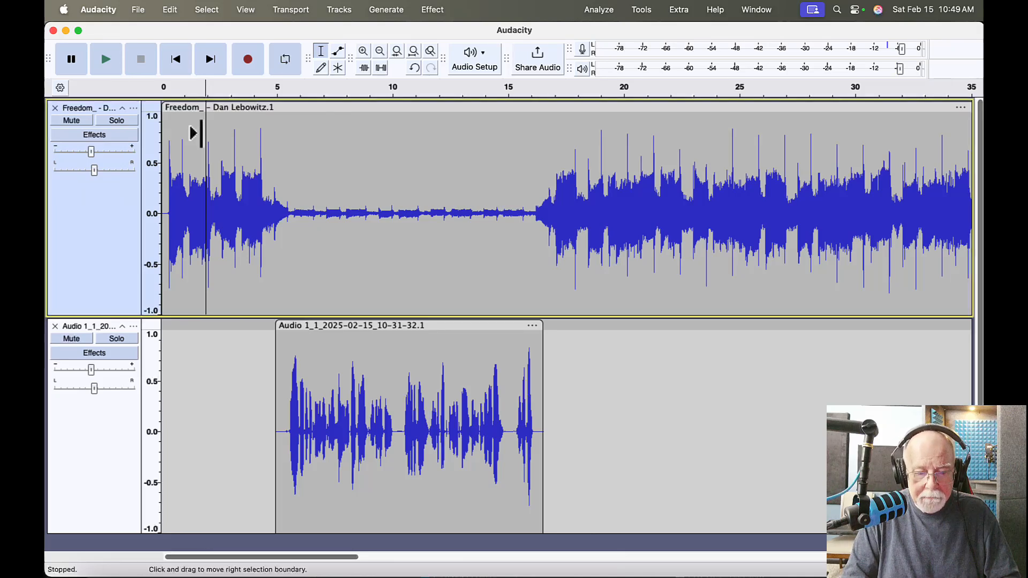
left_click(105, 59)
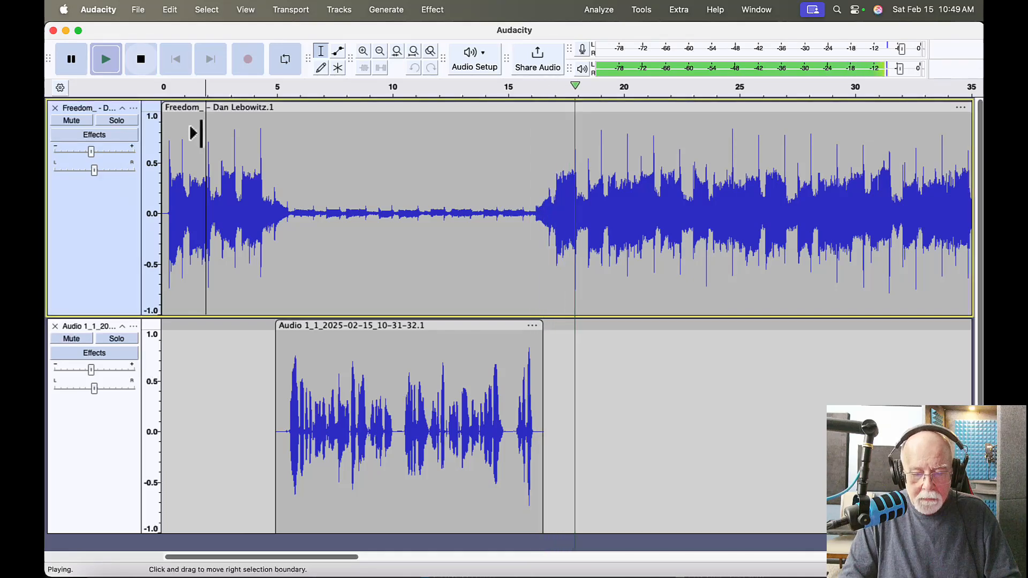
left_click(140, 59)
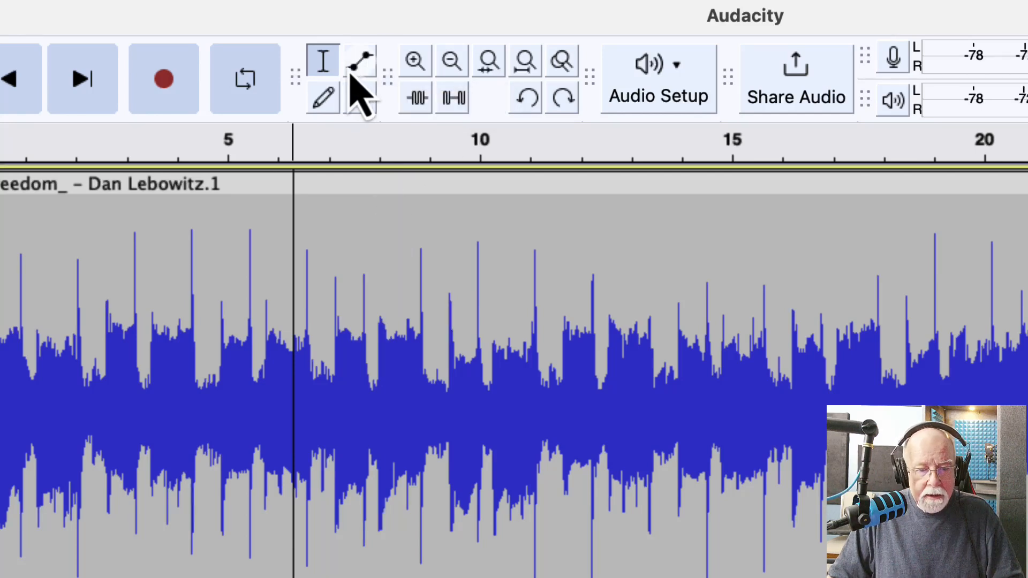
- Select the Envelope tool to edit the music track's volume envelope
left_click(359, 61)
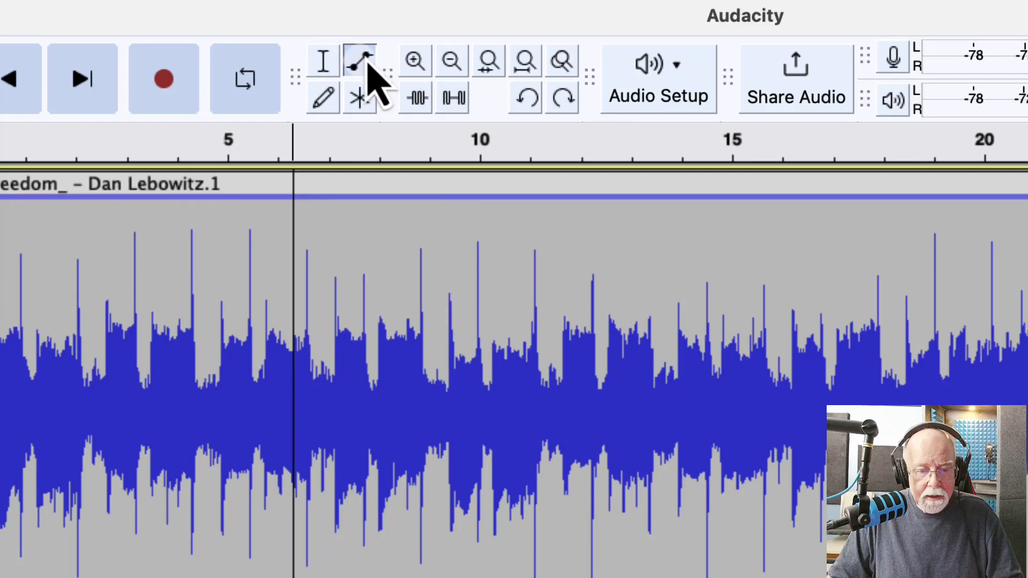
- Pull the music envelope down into a low dip starting around 4.5–5 seconds
left_click(358, 61)
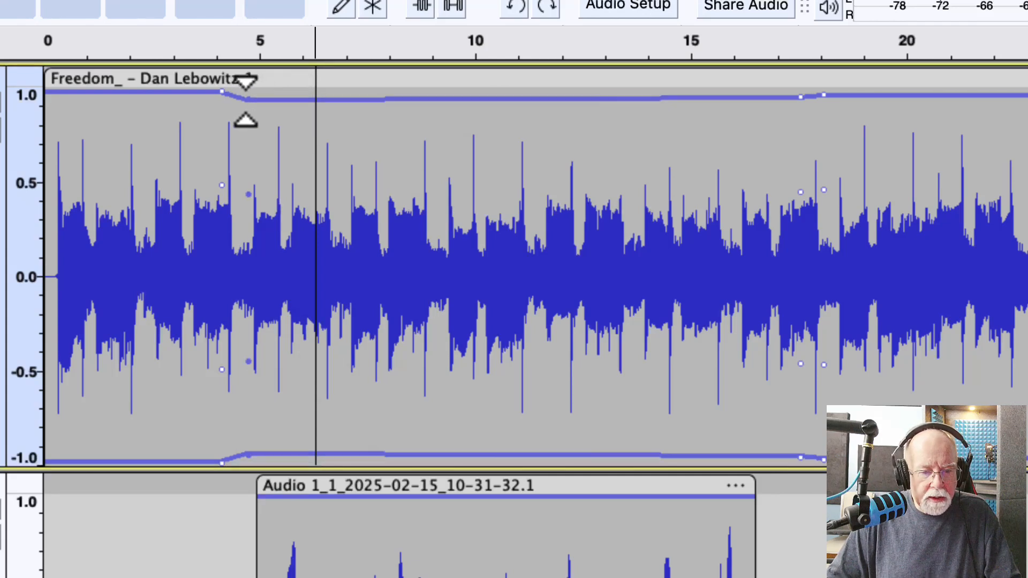
left_click_drag(245, 92, 246, 151)
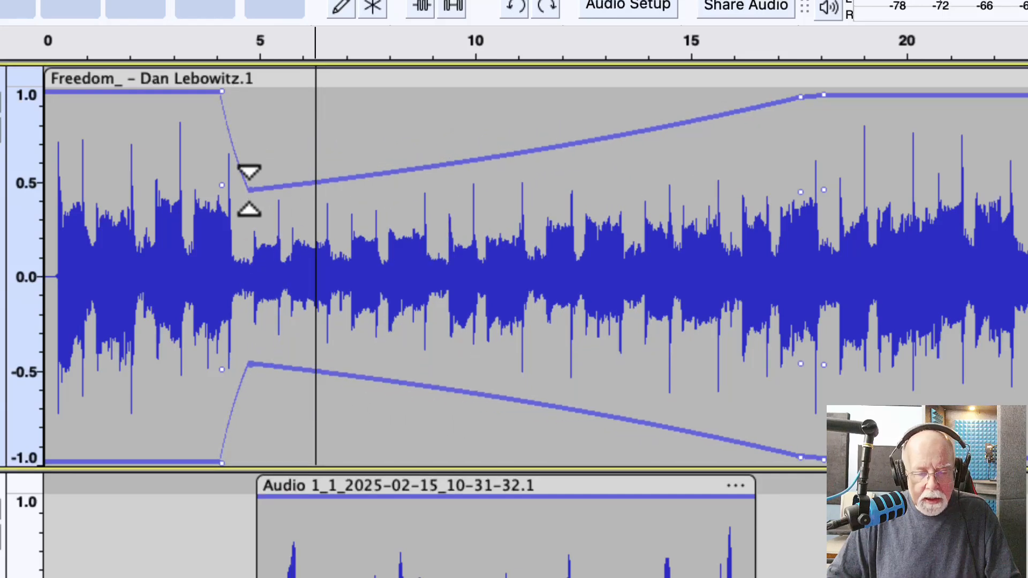
left_click_drag(249, 184, 257, 210)
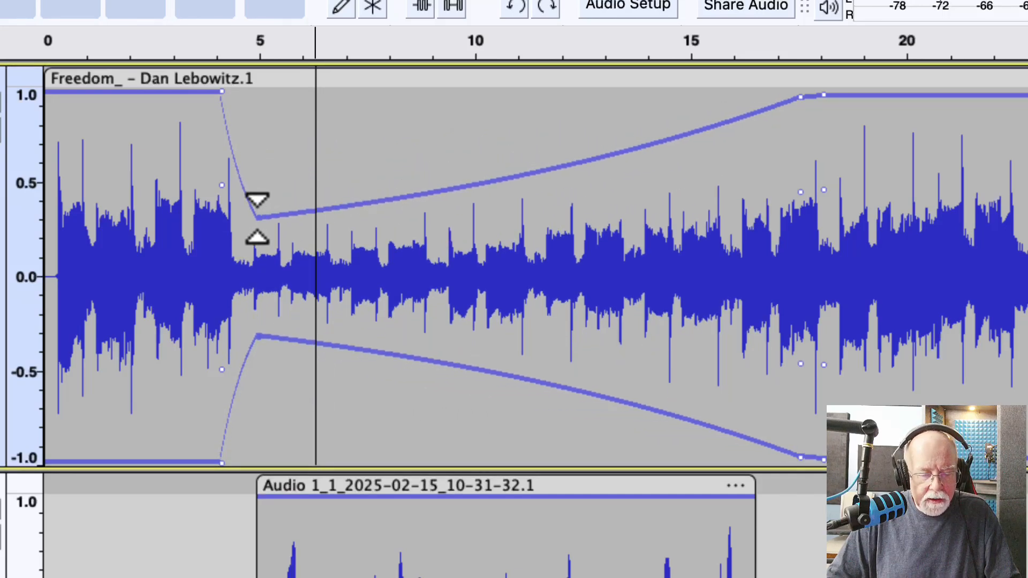
left_click_drag(256, 199, 256, 216)
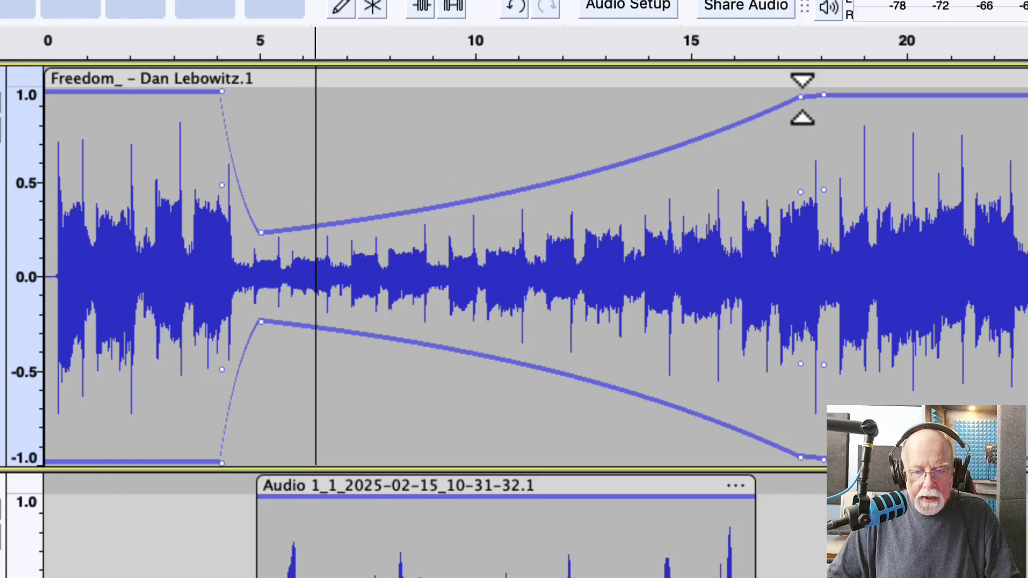
- Shape the envelope's return to full volume around 17.5 seconds
left_click_drag(801, 96, 801, 111)
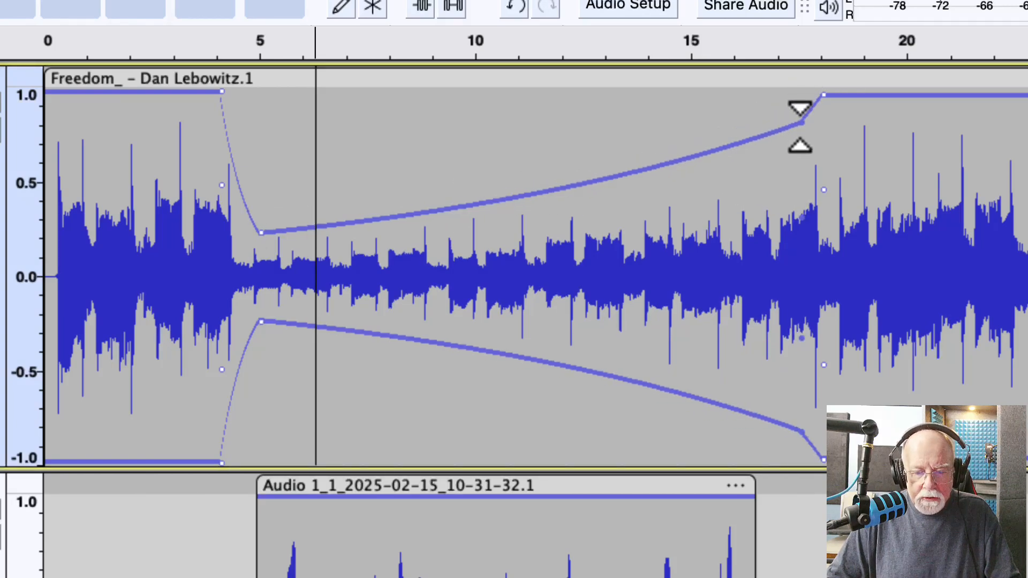
left_click_drag(799, 108, 793, 190)
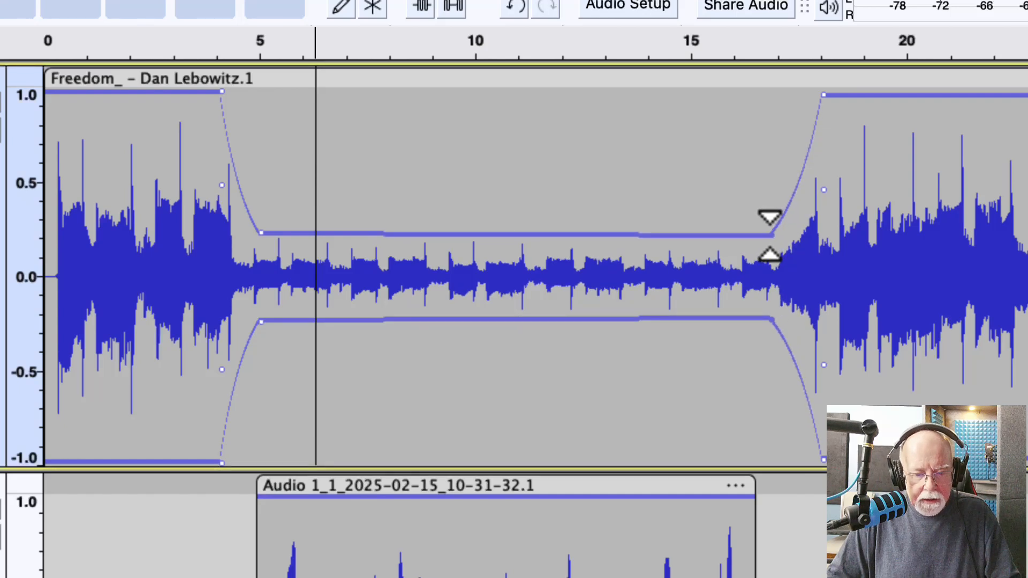
left_click_drag(768, 233, 824, 95)
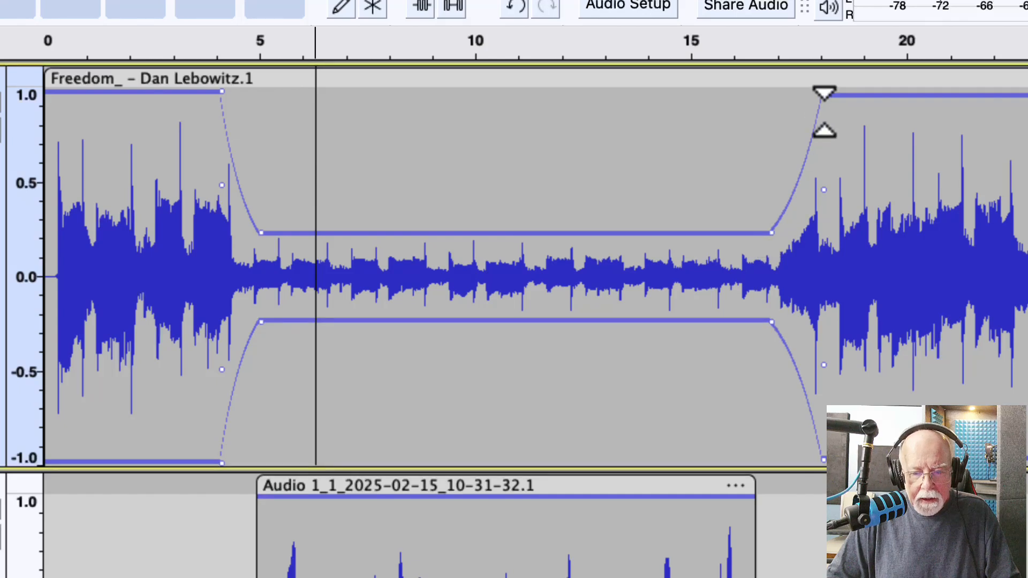
left_click_drag(824, 91, 838, 76)
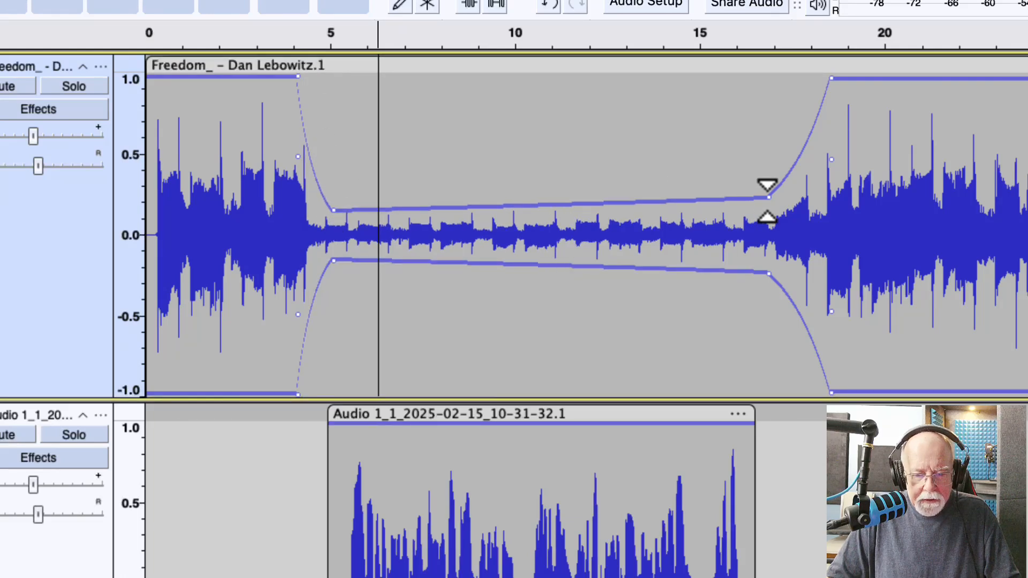
left_click_drag(767, 186, 770, 196)
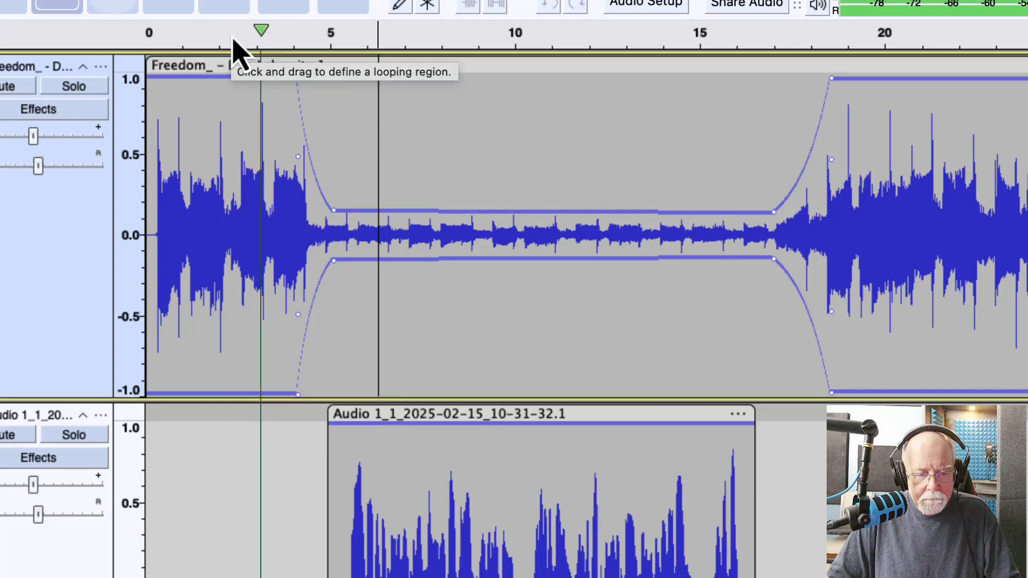
- Play from about 3 seconds and move the music's recovery point to about 18 seconds
left_click(334, 31)
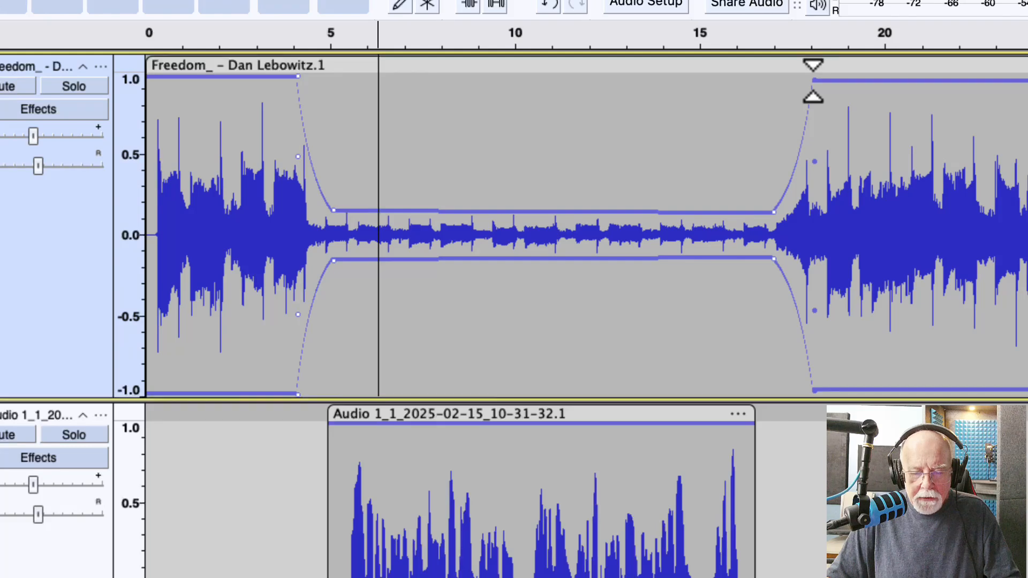
left_click_drag(813, 79, 772, 210)
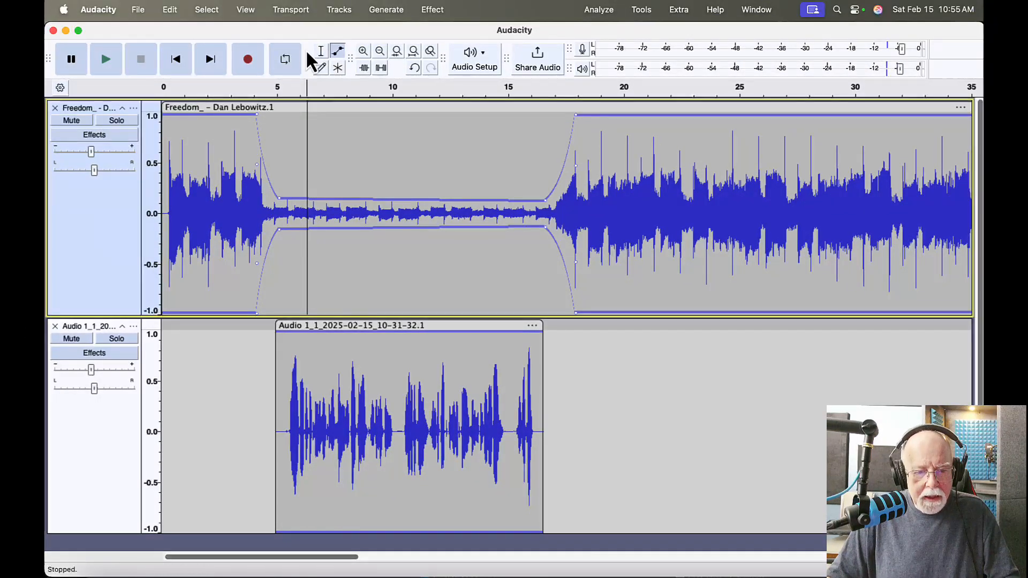
left_click(320, 51)
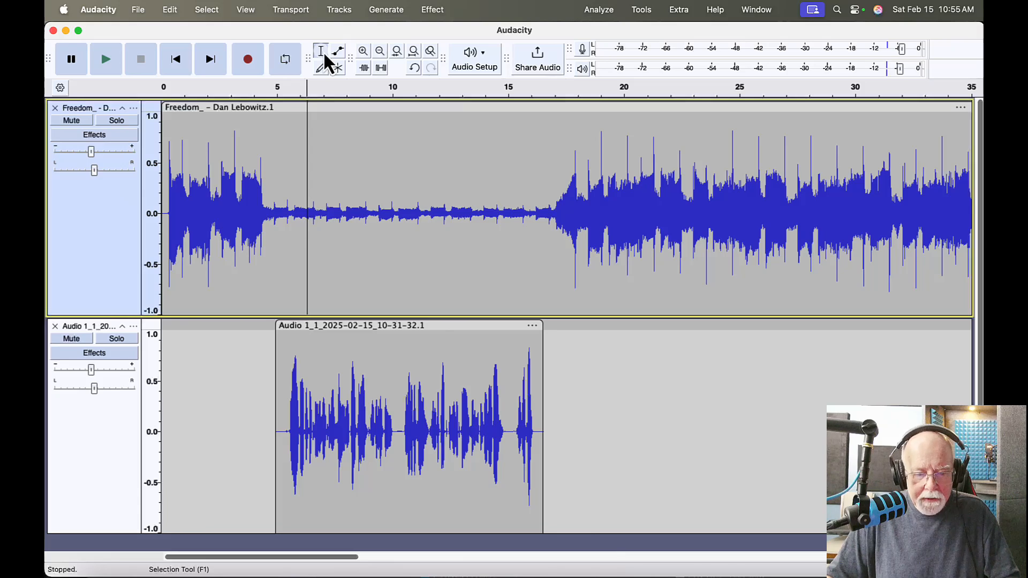
left_click(337, 51)
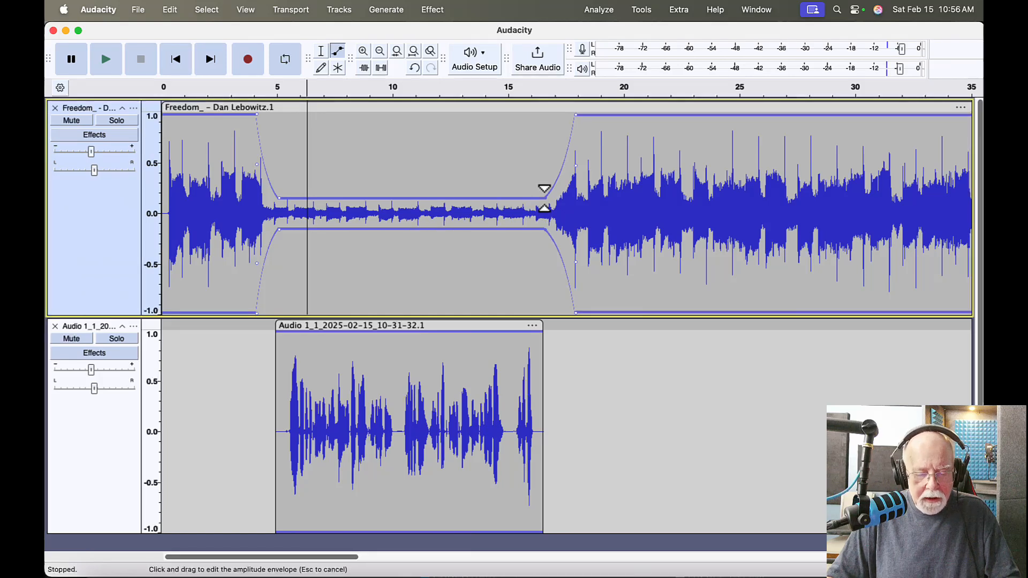
left_click_drag(544, 190, 555, 185)
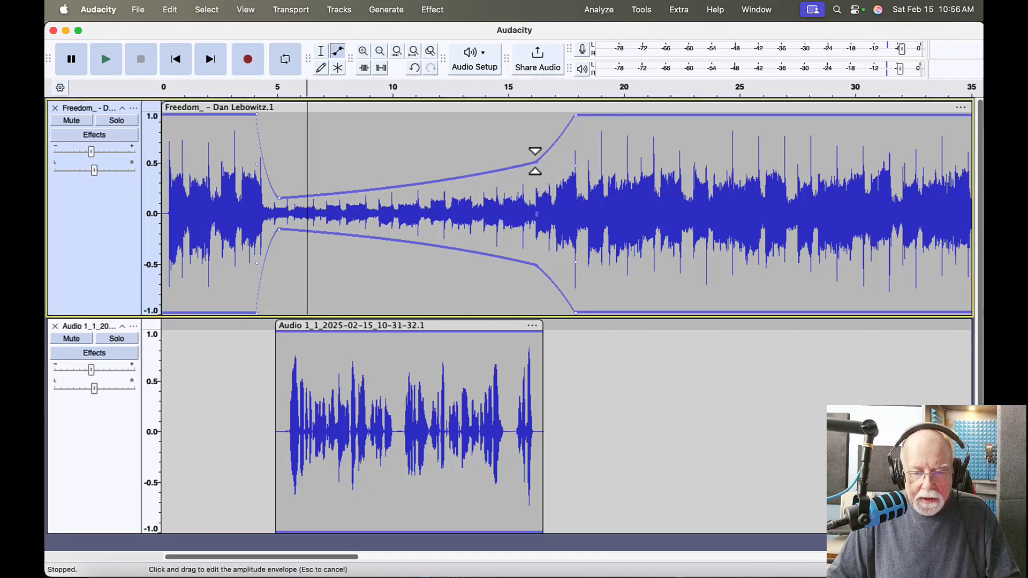
- Drag the dip's envelope points back up to full volume, flattening the music
left_click_drag(535, 151, 278, 200)
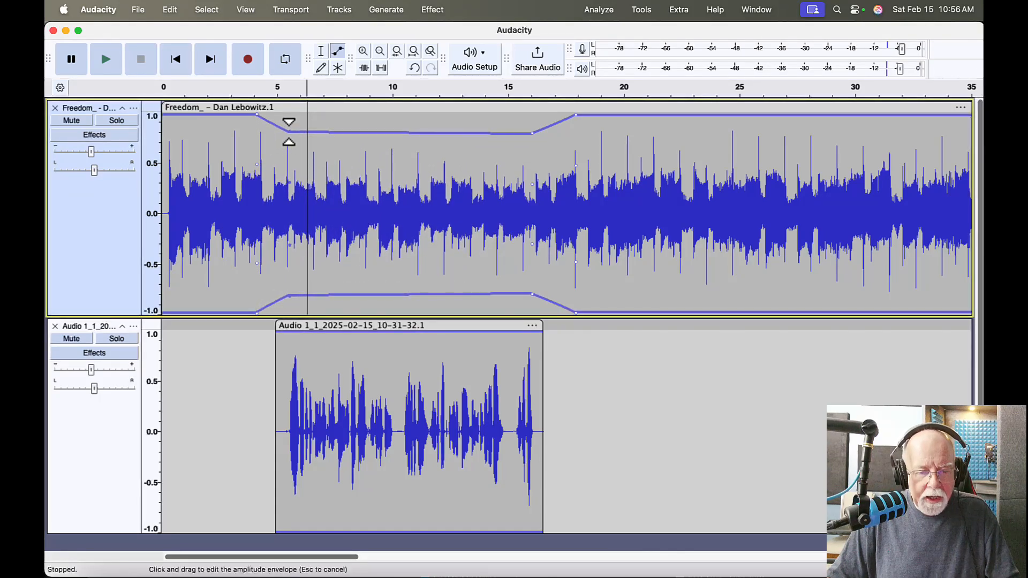
left_click_drag(288, 121, 294, 105)
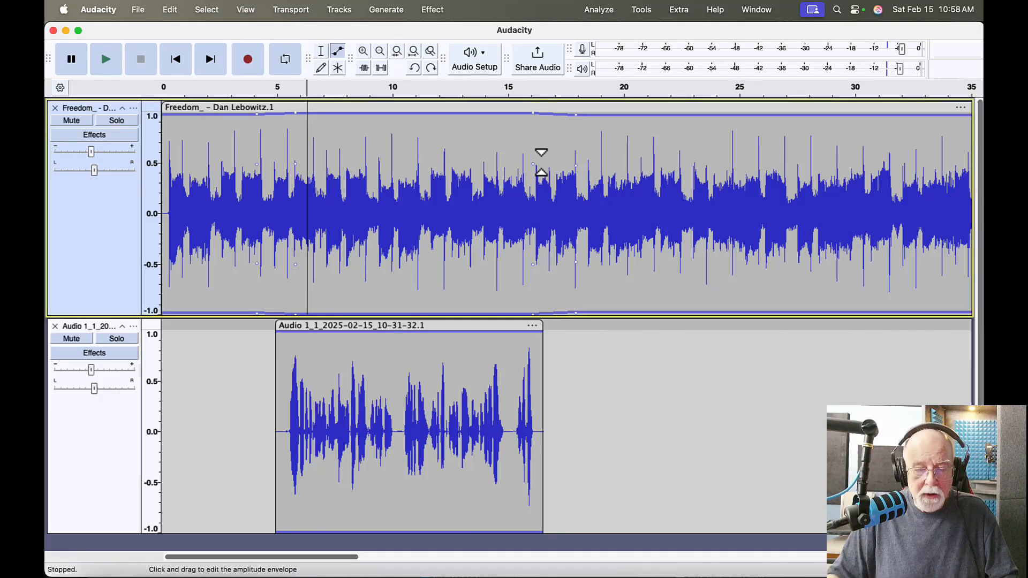
- Switch to the Selection tool and apply Auto Duck to the music from about 4.5 to 16.5 seconds
left_click(321, 51)
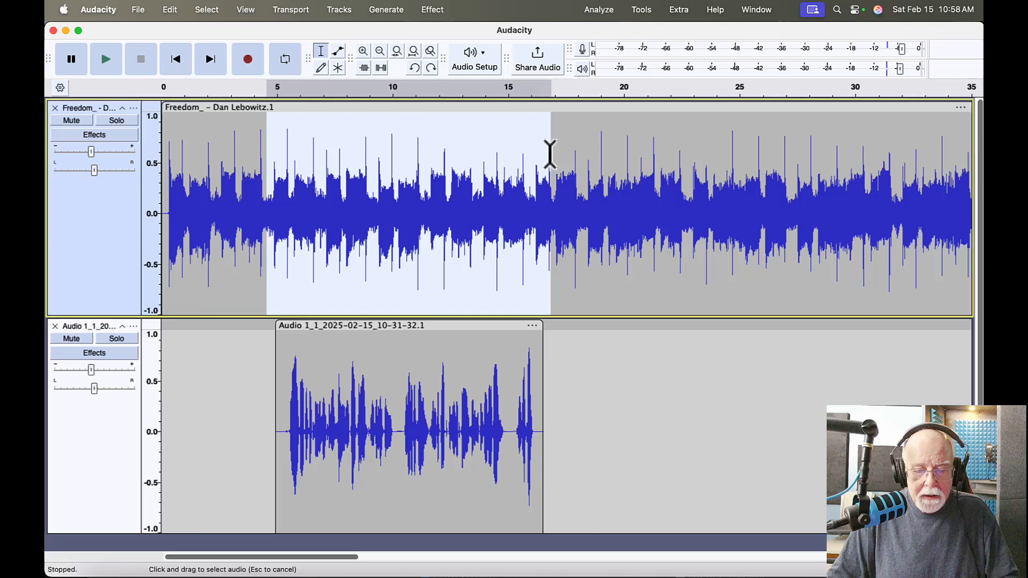
left_click(432, 9)
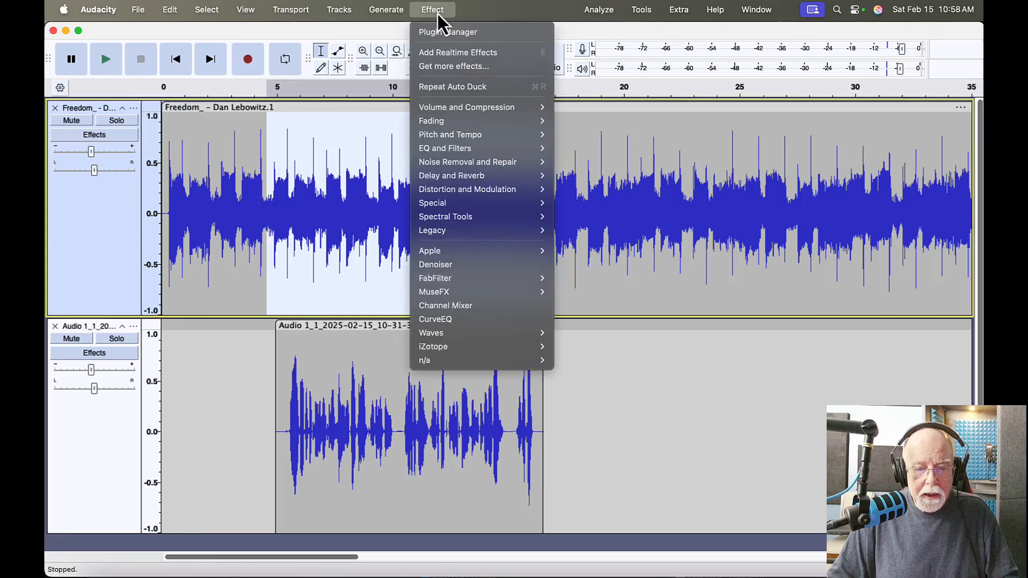
mouse_move(467, 107)
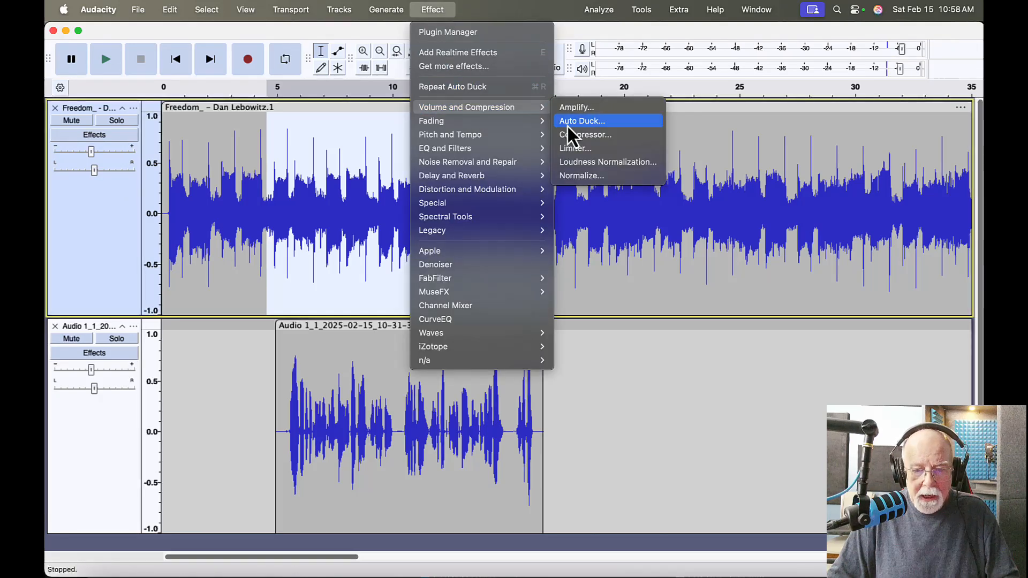
left_click(581, 121)
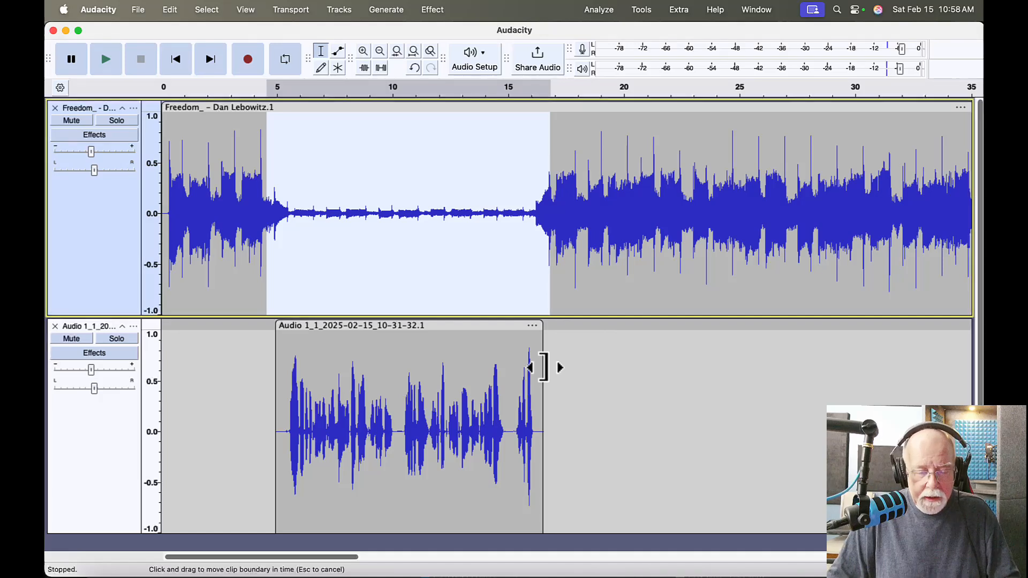
mouse_move(473, 295)
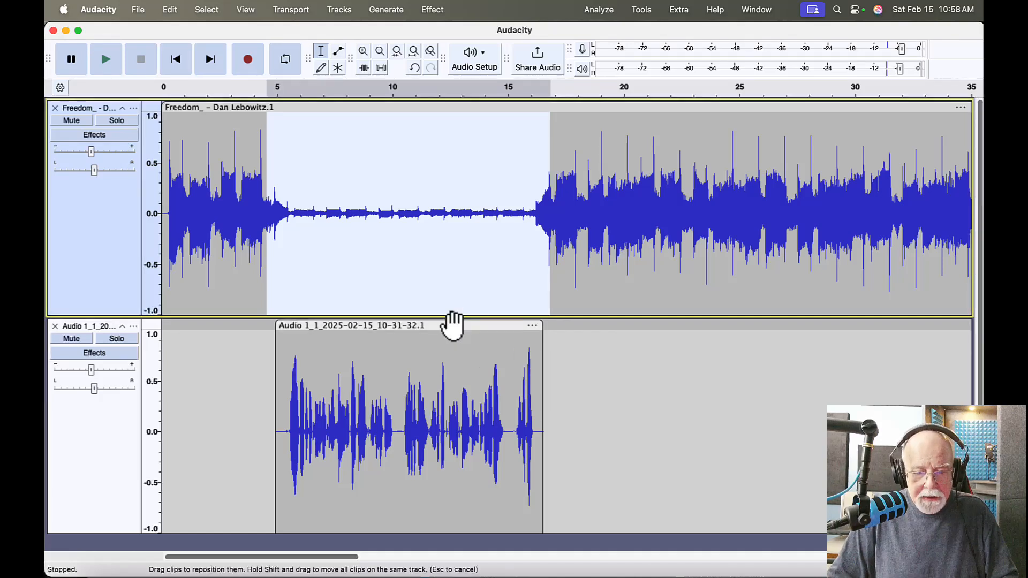
left_click_drag(452, 326, 432, 321)
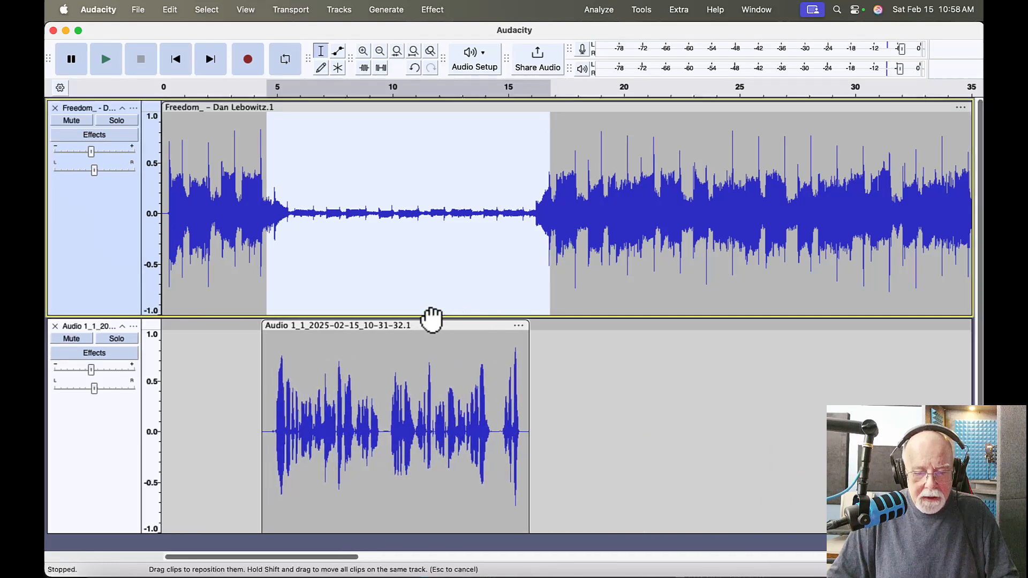
left_click_drag(433, 321, 455, 321)
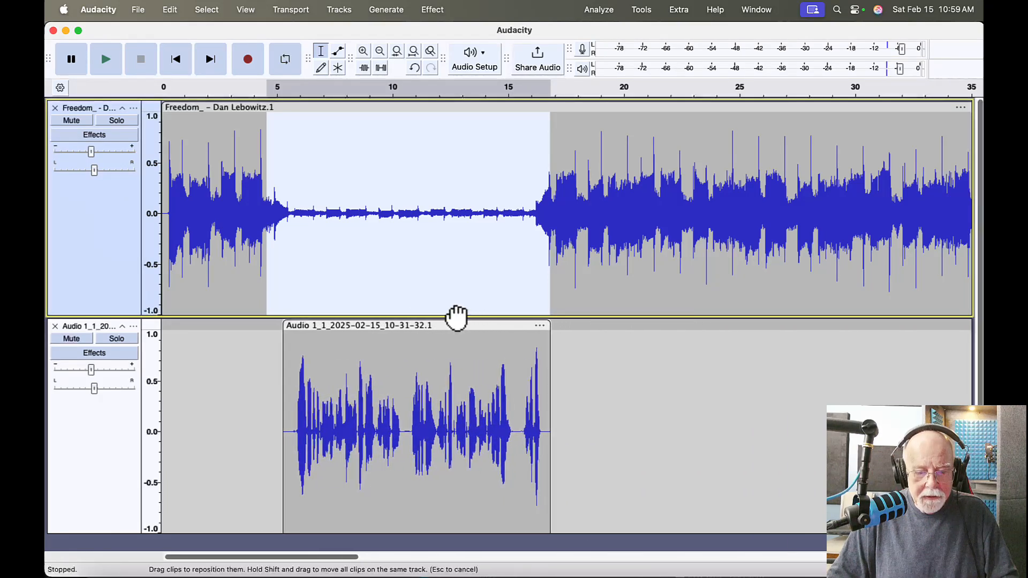
left_click_drag(459, 315, 449, 315)
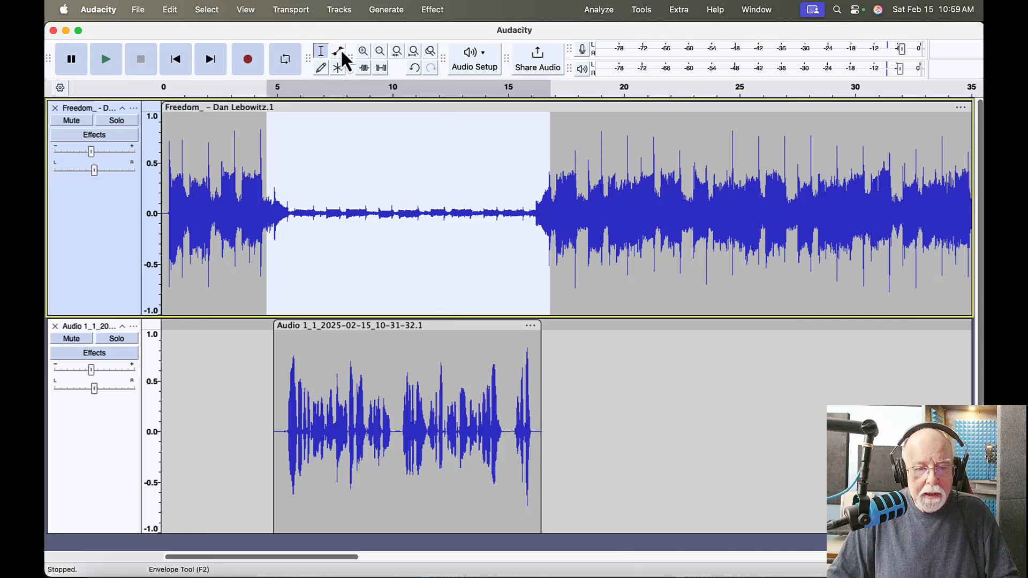
- Turn on Sync-Lock Tracks and test by moving the music clip later and back
left_click(339, 9)
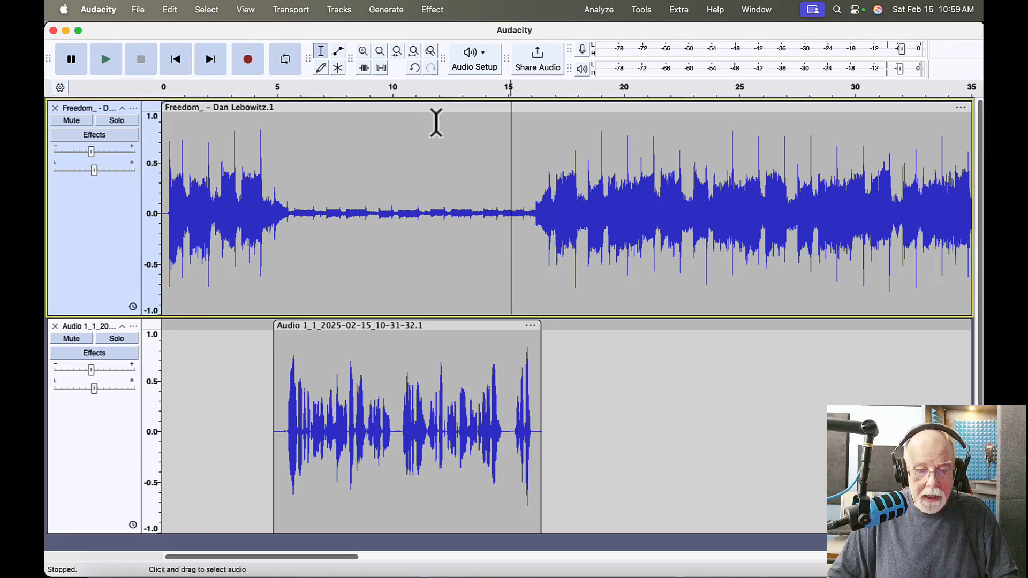
left_click_drag(393, 432, 511, 432)
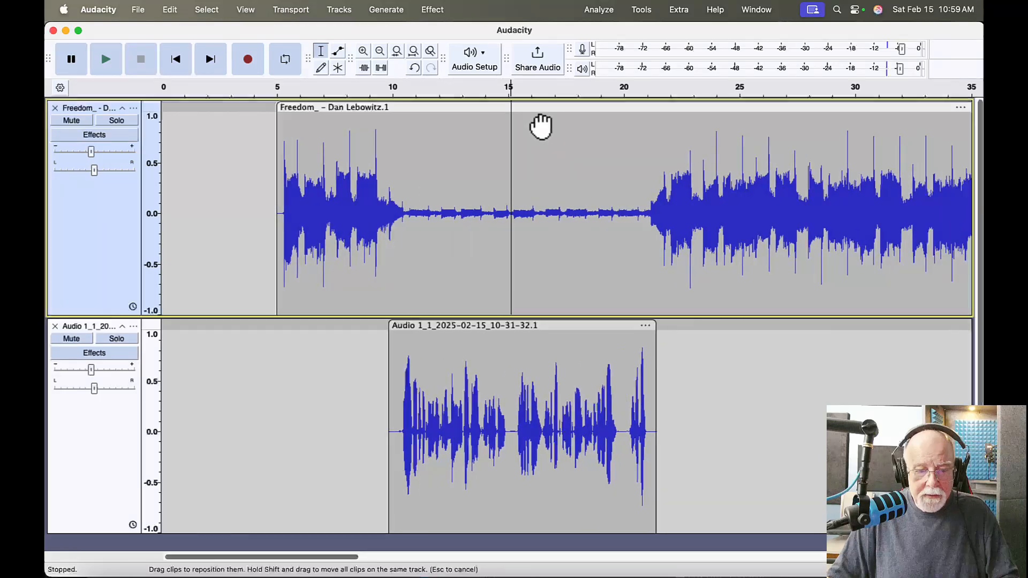
left_click_drag(541, 124, 436, 125)
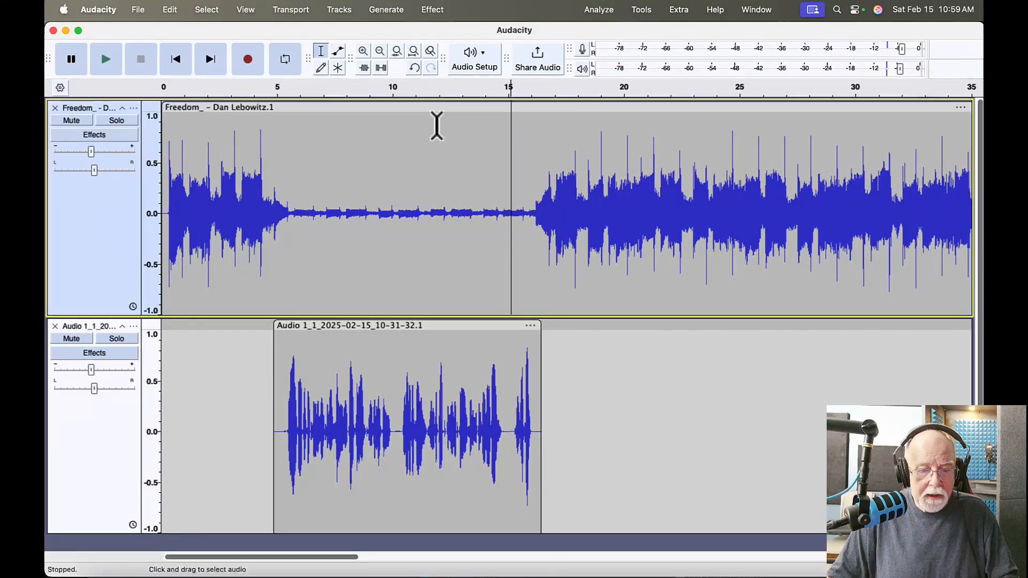